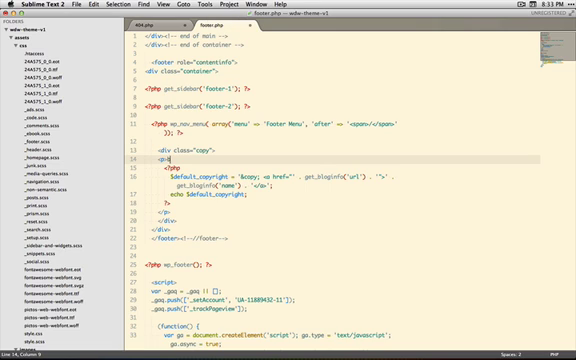
# Add the text 'boom' to the footer markup in footer.php
pyautogui.write('boom</p>')
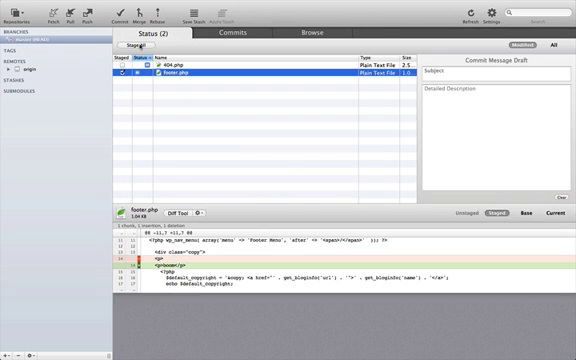
# Commit the footer.php change as 'tweaked footer' and push it to the remote
pyautogui.click(118, 14)
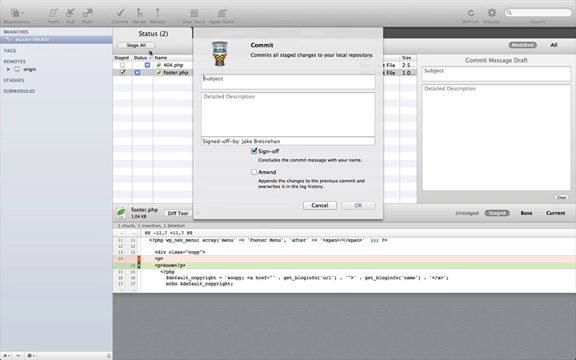
pyautogui.write('tweaked fo')
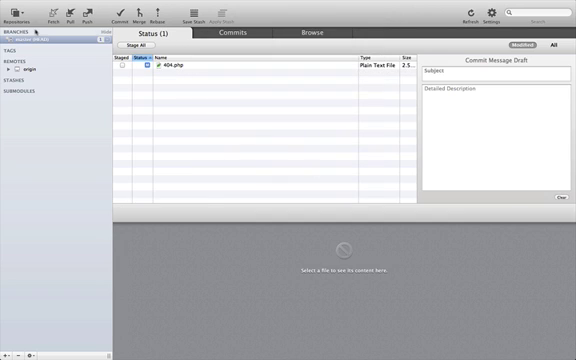
pyautogui.click(84, 12)
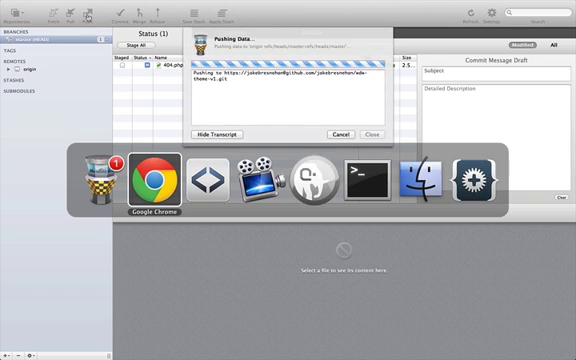
# Review the repository page in Chrome, then scroll the live Web Design Weekly site to its footer
pyautogui.click(146, 178)
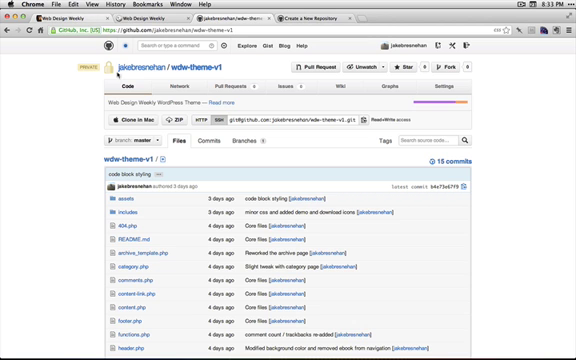
pyautogui.scroll(-3)
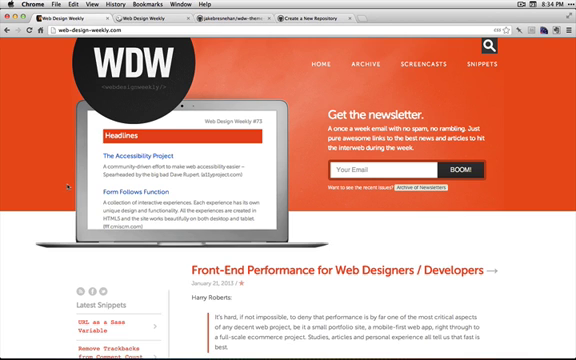
pyautogui.scroll(-3)
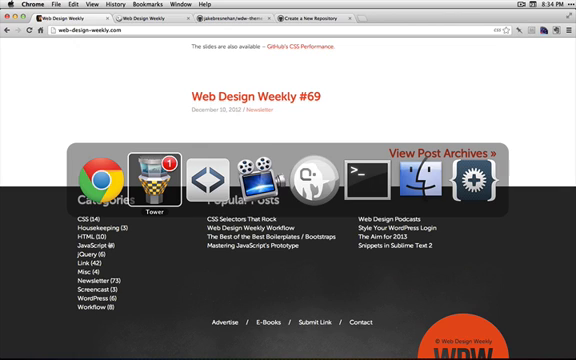
# Run git pull origin master in the server's theme folder over SSH
pyautogui.click(364, 178)
pyautogui.write('git pul')
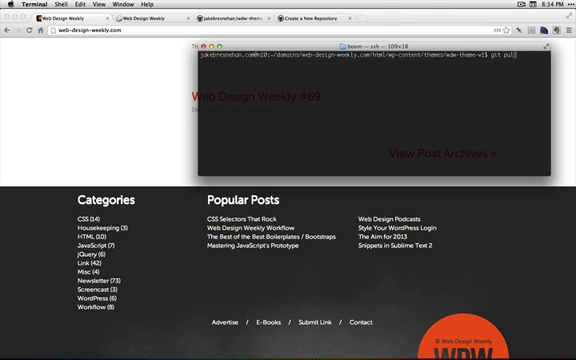
pyautogui.write('origin')
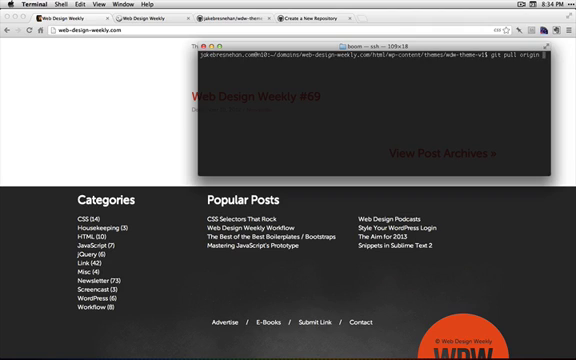
pyautogui.write('mo')
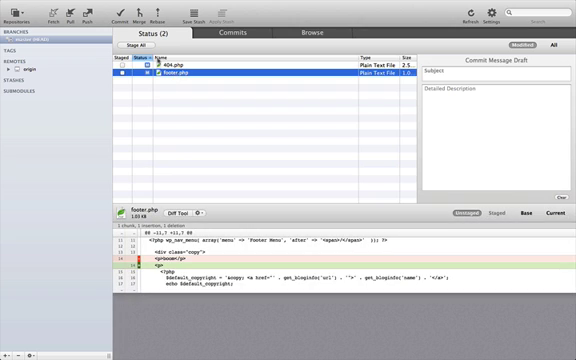
# Commit the staged changes with the message 'revert footer'
pyautogui.click(92, 10)
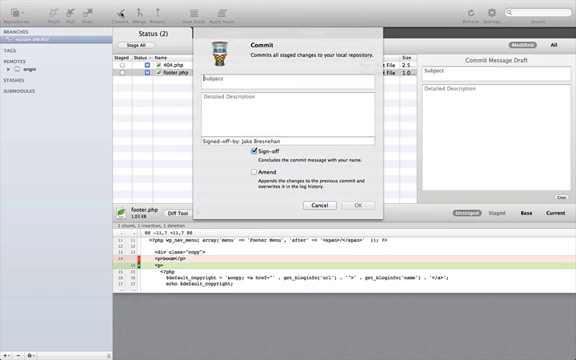
pyautogui.write('revert footer')
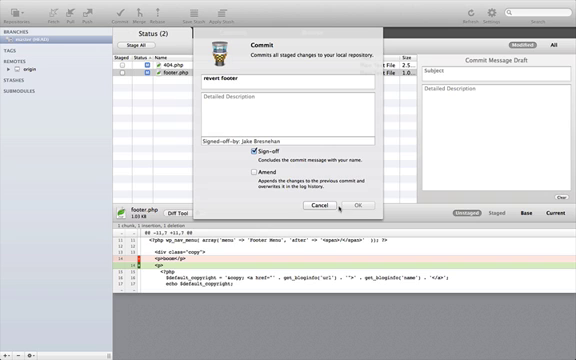
pyautogui.click(316, 208)
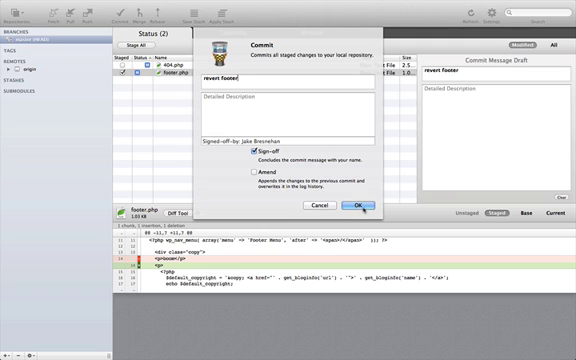
pyautogui.click(352, 204)
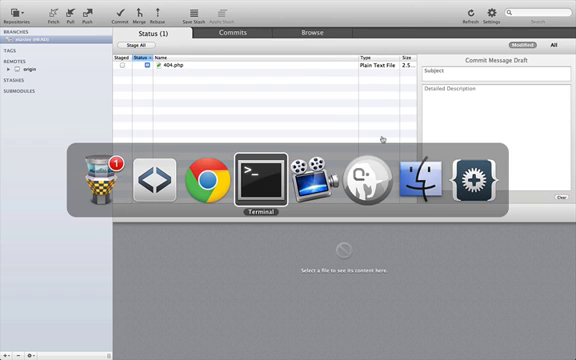
# Pull the revert onto the server in Terminal, then scroll the live site to verify
pyautogui.click(252, 176)
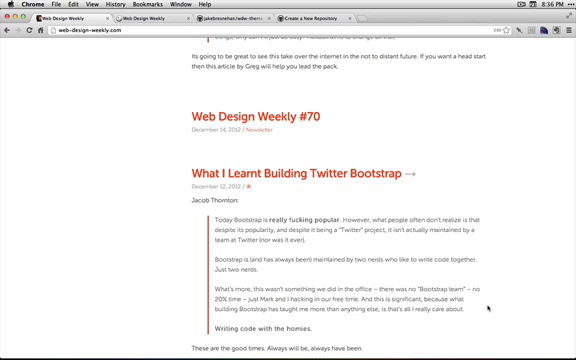
pyautogui.scroll(-3)
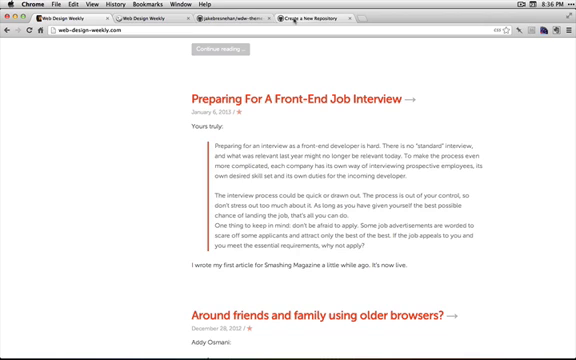
pyautogui.moveTo(304, 68)
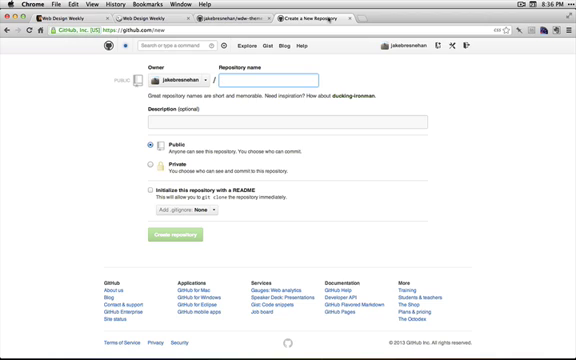
# Create the demo-theme repository initialized with a README
pyautogui.write('demo-theme')
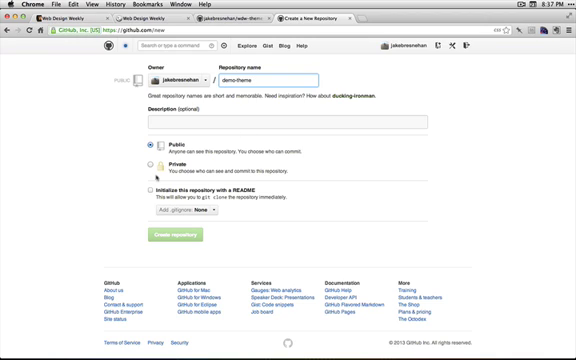
pyautogui.click(144, 188)
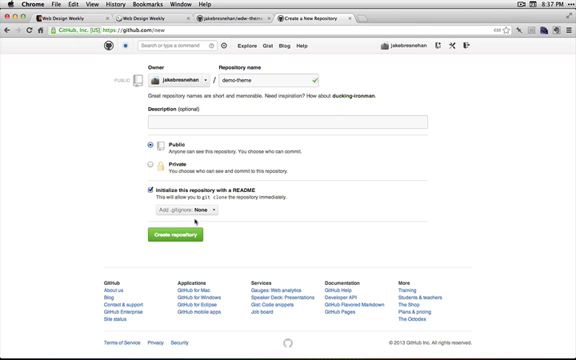
pyautogui.click(156, 236)
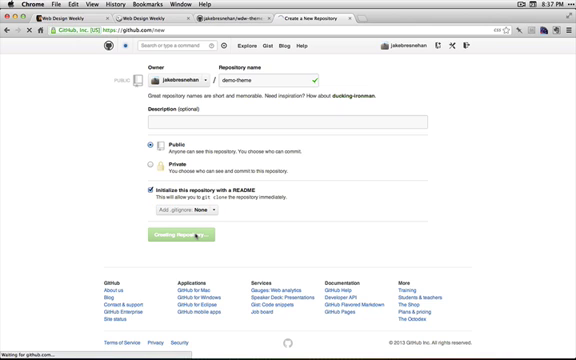
pyautogui.click(164, 234)
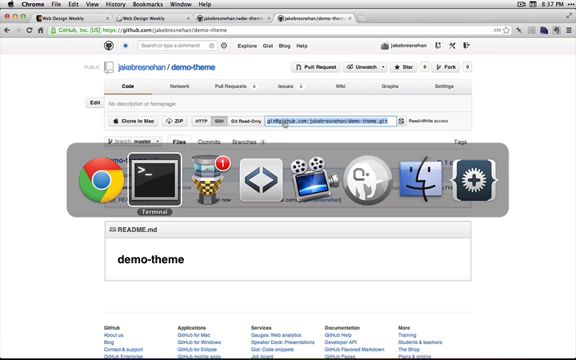
pyautogui.moveTo(216, 176)
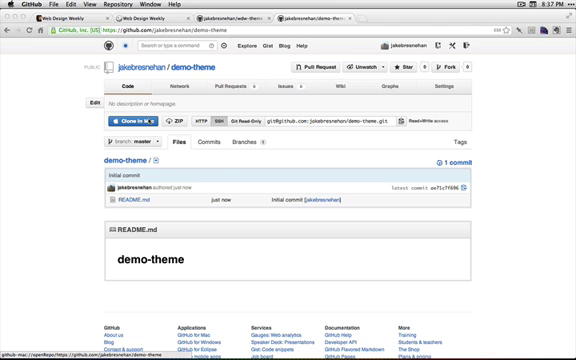
# Clone the demo-theme repository onto the Mac via Clone in Mac
pyautogui.click(128, 120)
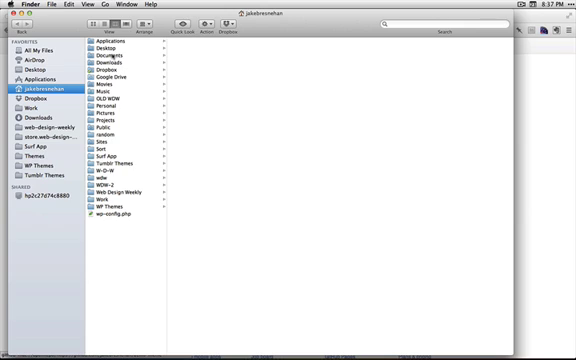
# Open the demo-theme folder on the Desktop to copy the theme files into it
pyautogui.click(36, 72)
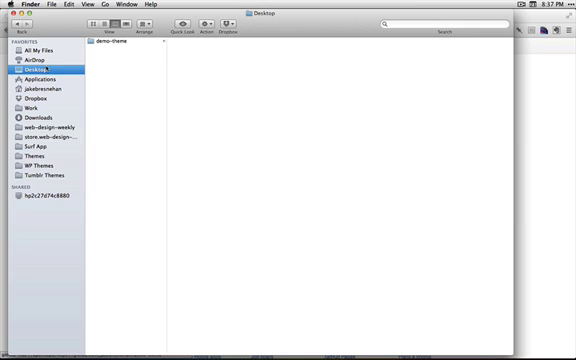
pyautogui.doubleClick(116, 48)
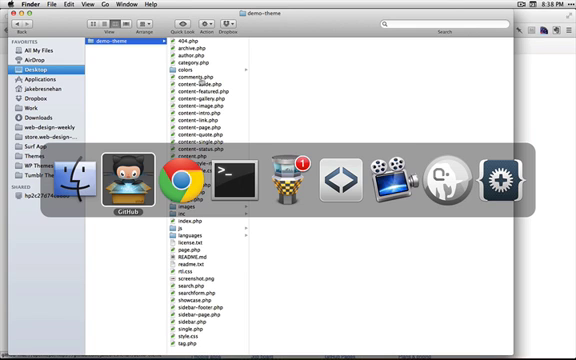
# Enter the commit summary 'added base theme files' and review the changed theme files
pyautogui.click(120, 182)
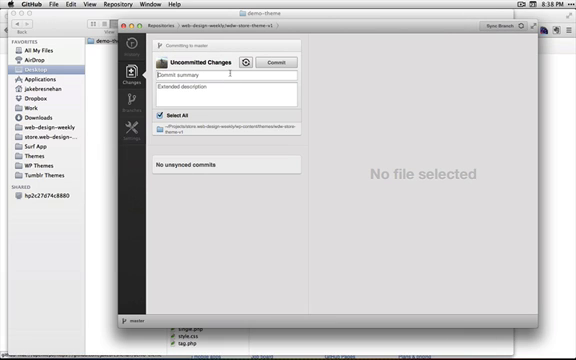
pyautogui.write('added base theme files')
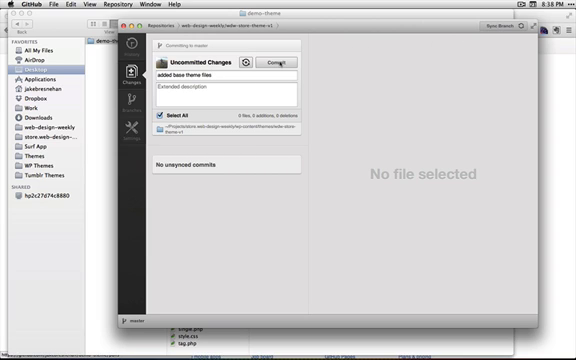
pyautogui.click(276, 62)
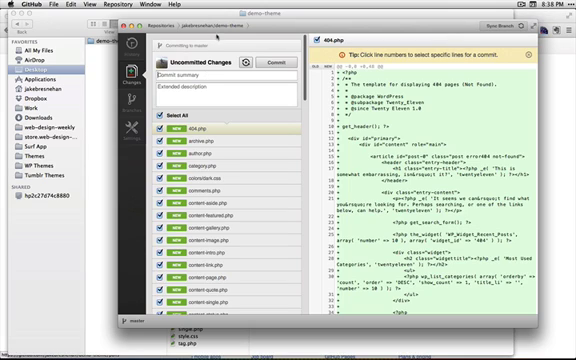
pyautogui.write('ad')
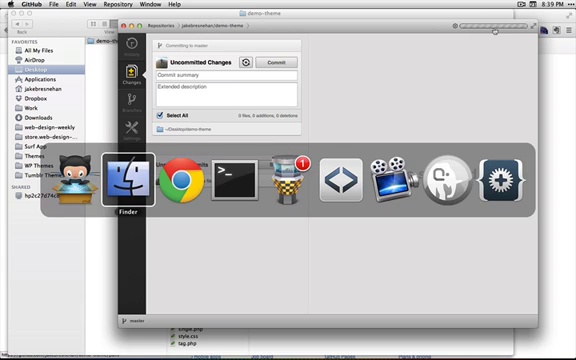
pyautogui.moveTo(164, 180)
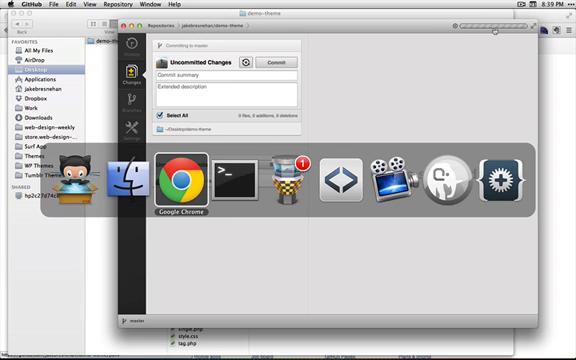
# Reload the demo-theme repository page and review the newly pushed theme files
pyautogui.click(188, 180)
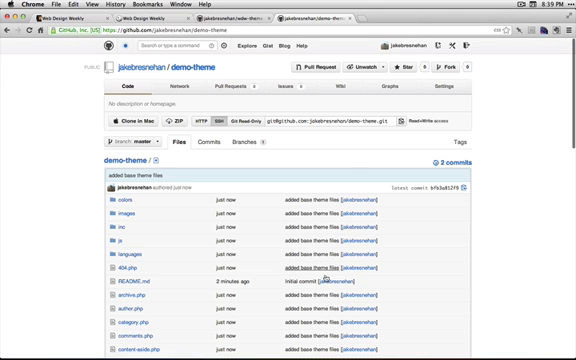
pyautogui.scroll(-3)
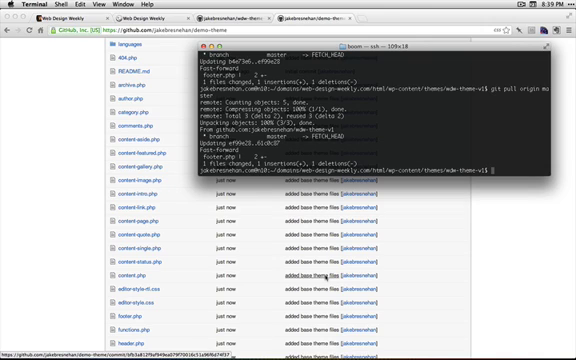
# Move up to the themes directory with cd .., list its contents, and start the git clone command
pyautogui.write('cd')
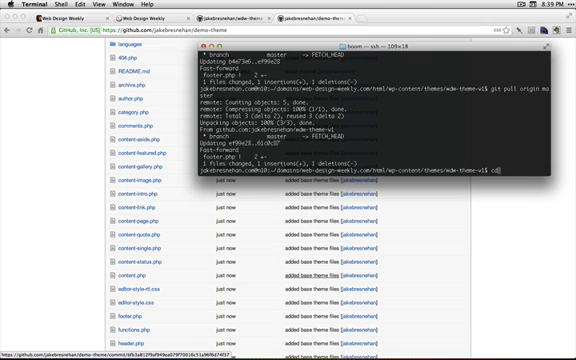
pyautogui.write('..')
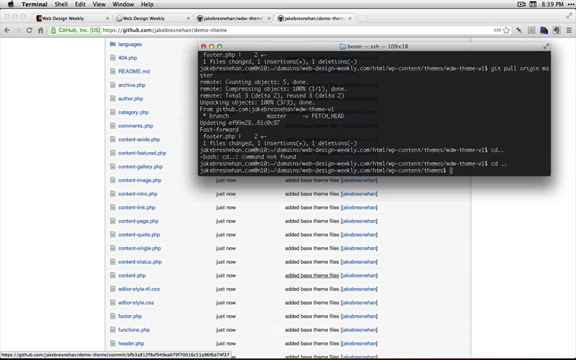
pyautogui.write('ls')
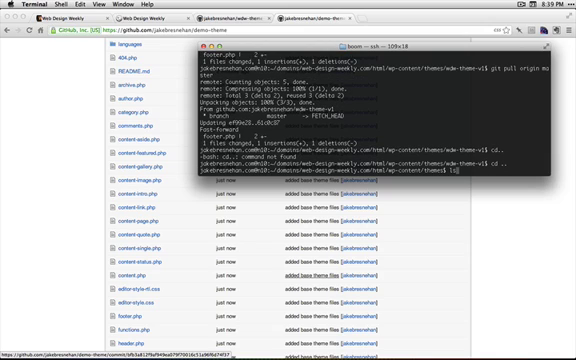
pyautogui.press('Return')
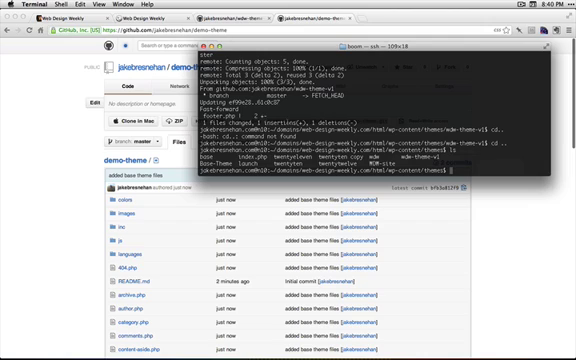
pyautogui.write('git')
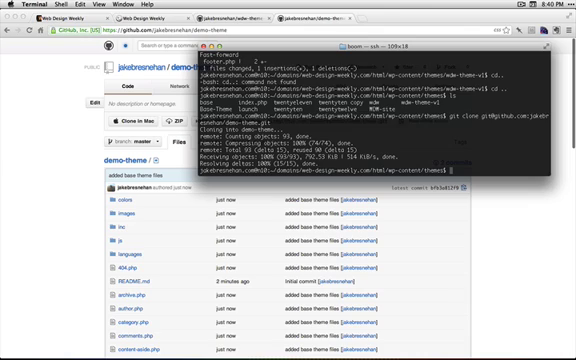
# Clone demo-theme onto the server, enter the folder, and list its PHP template files
pyautogui.write('ls')
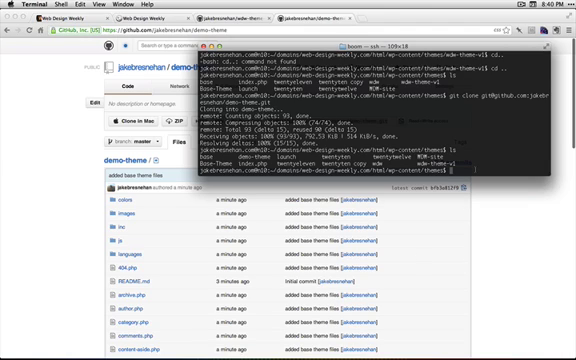
pyautogui.write('cd demo-theme/')
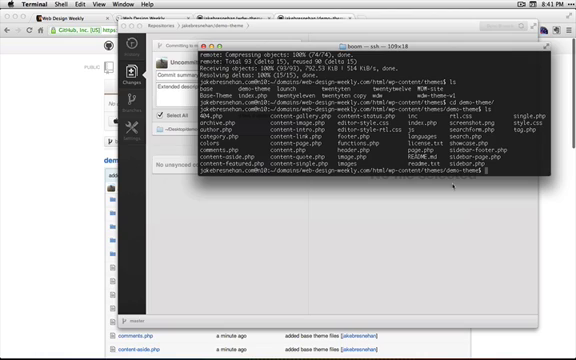
pyautogui.write('git')
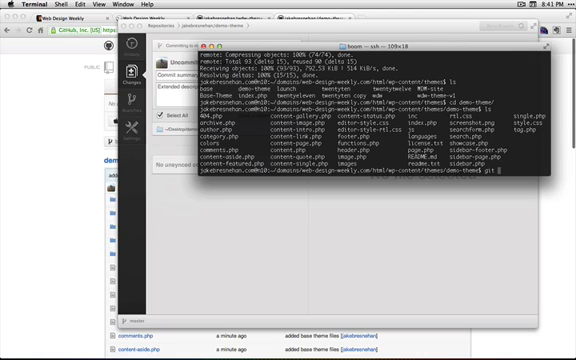